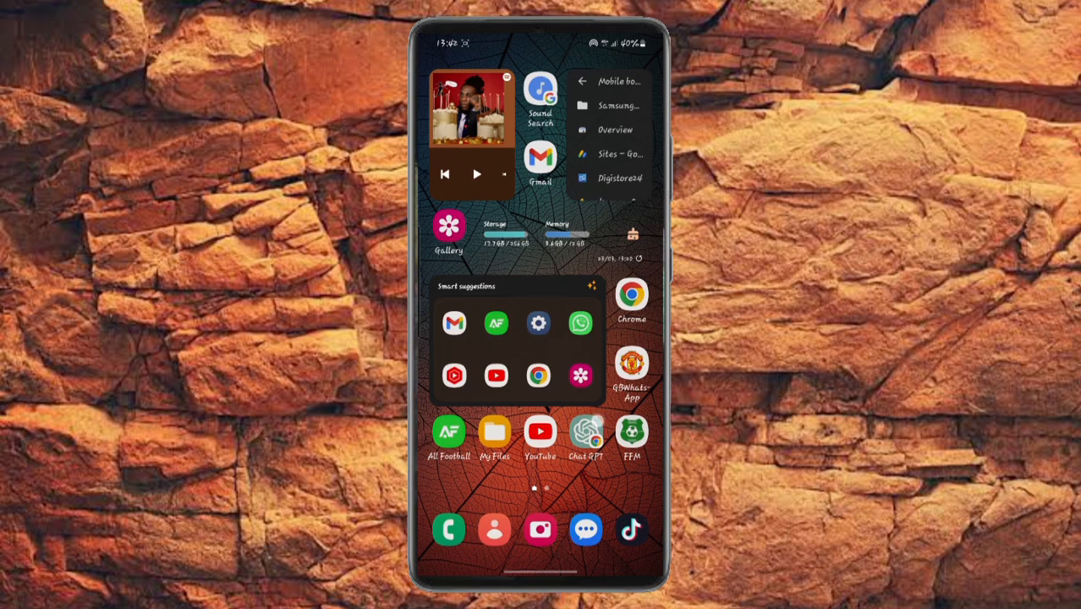
Launch Settings from the Smart suggestions widget on the home screen.
left_click(538, 323)
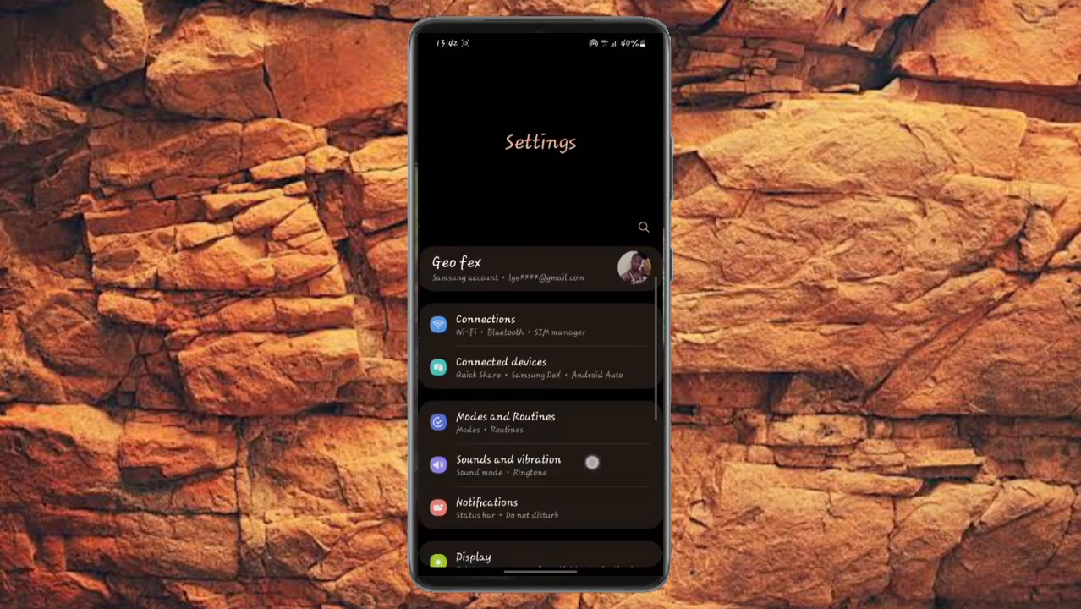
Scroll down the Settings list and open About phone to view the Galaxy S21 Ultra details.
scroll("down", 3)
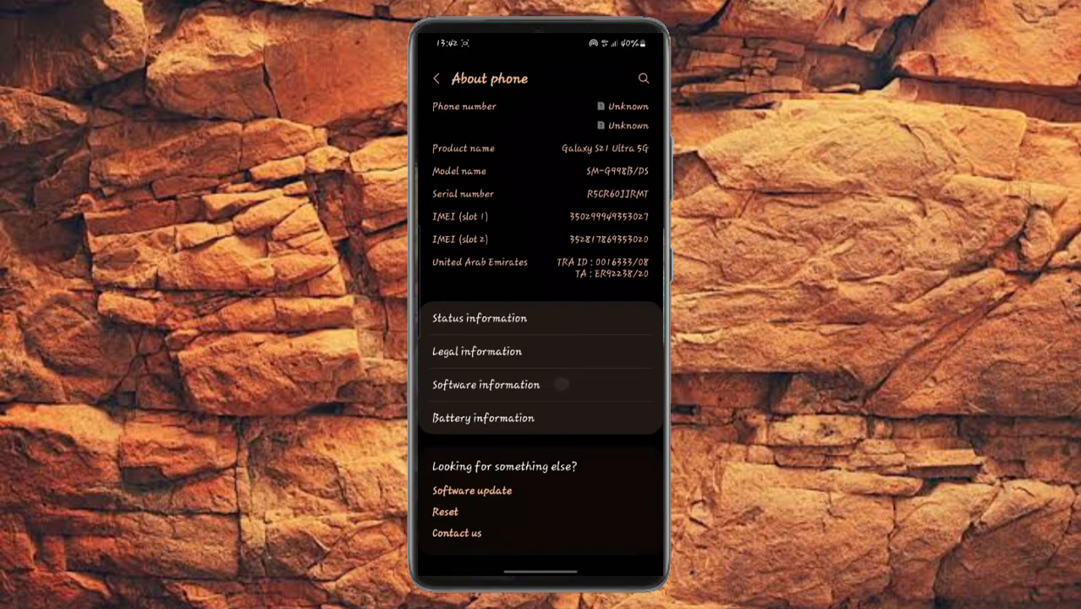
left_click(486, 385)
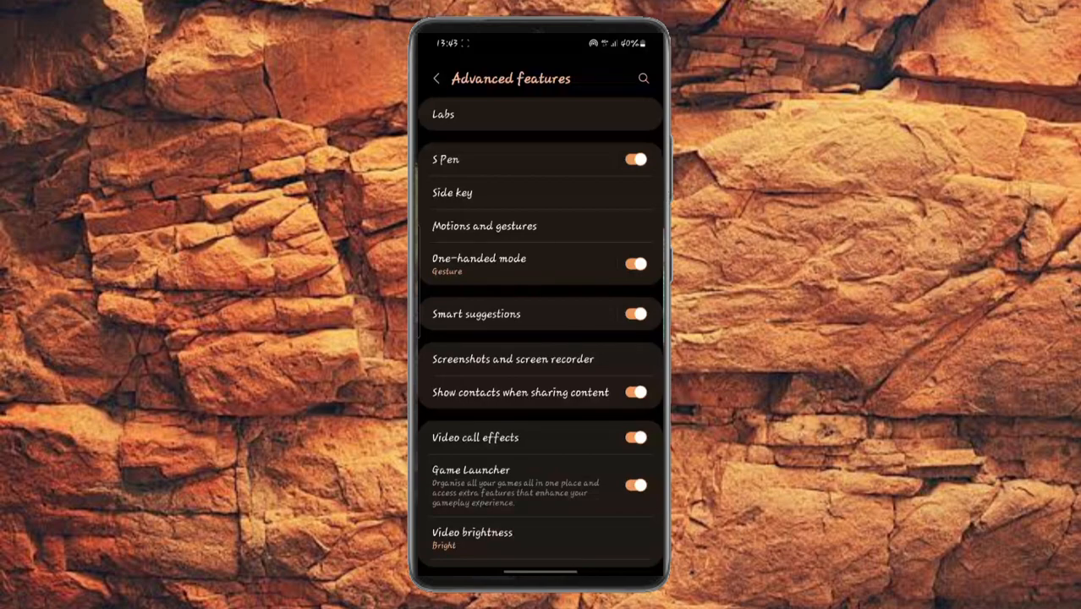
Open Screenshots and screen recorder from Advanced features.
left_click(512, 358)
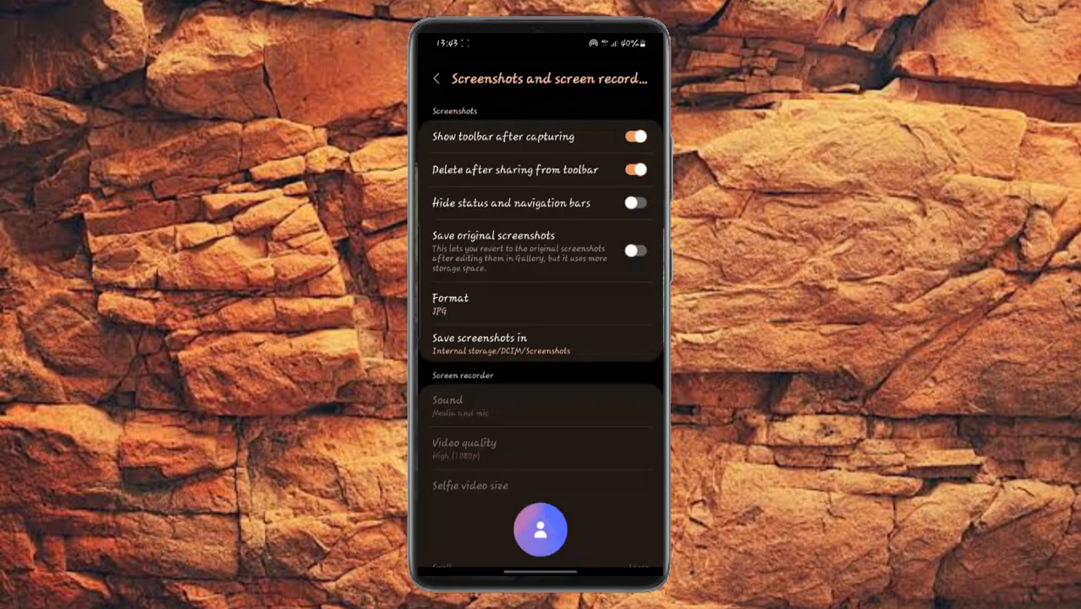
scroll("down", 3)
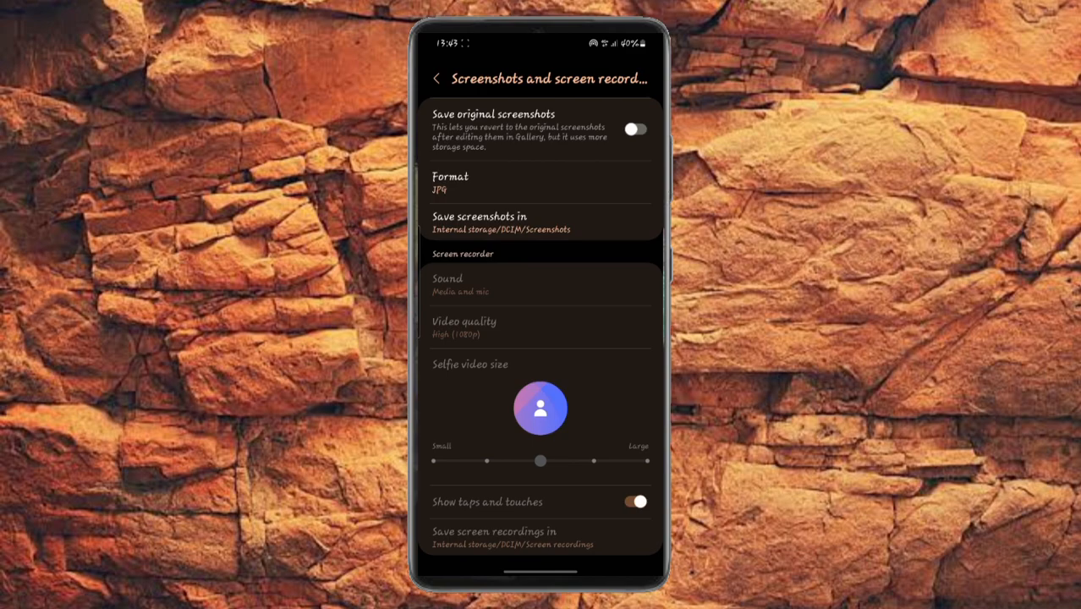
scroll("up", 3)
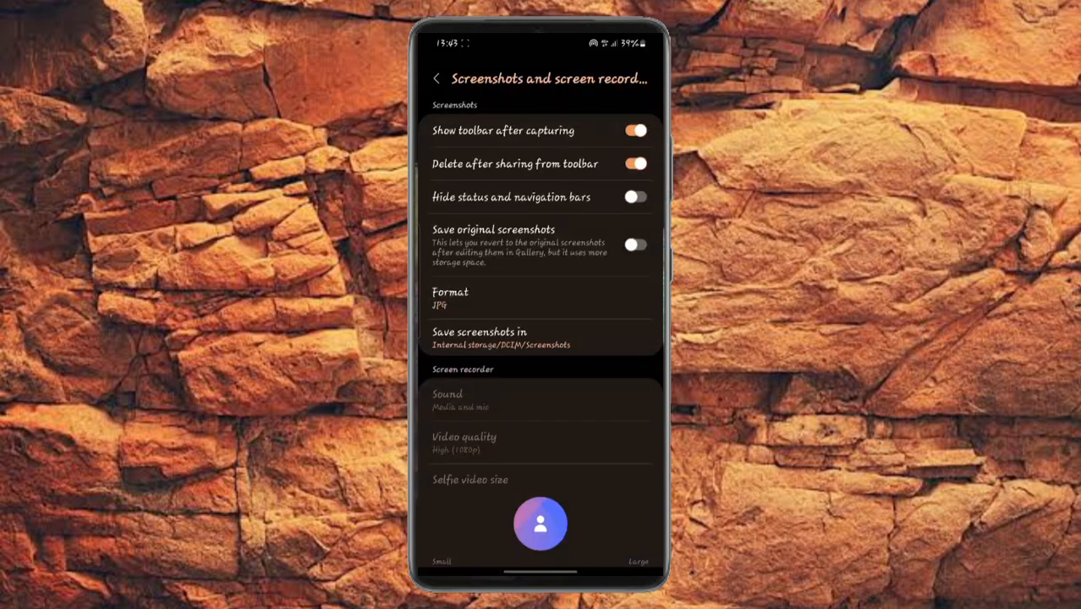
left_click(450, 298)
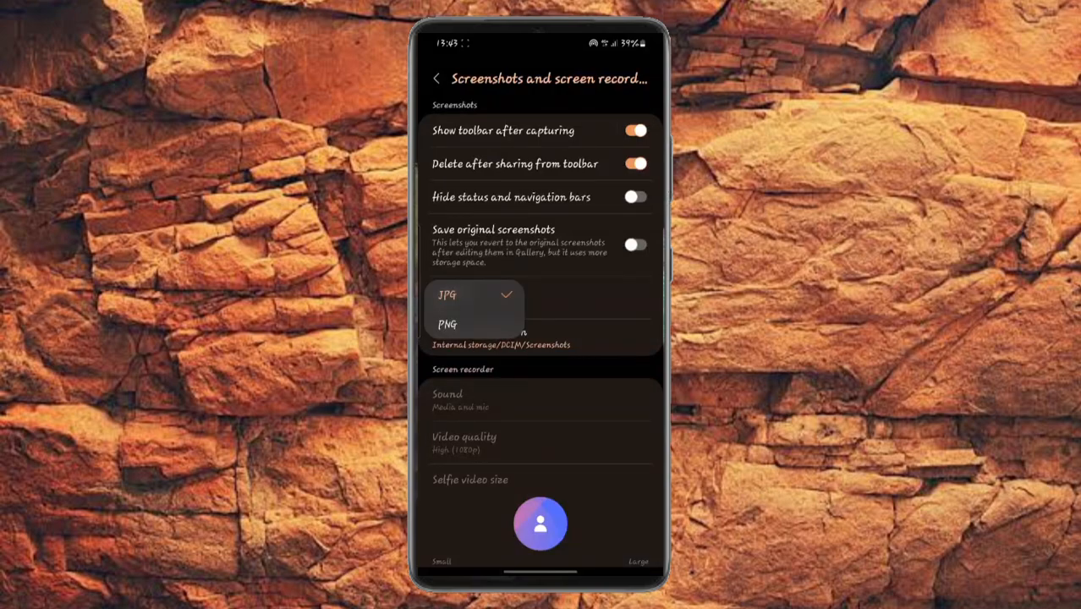
left_click(446, 294)
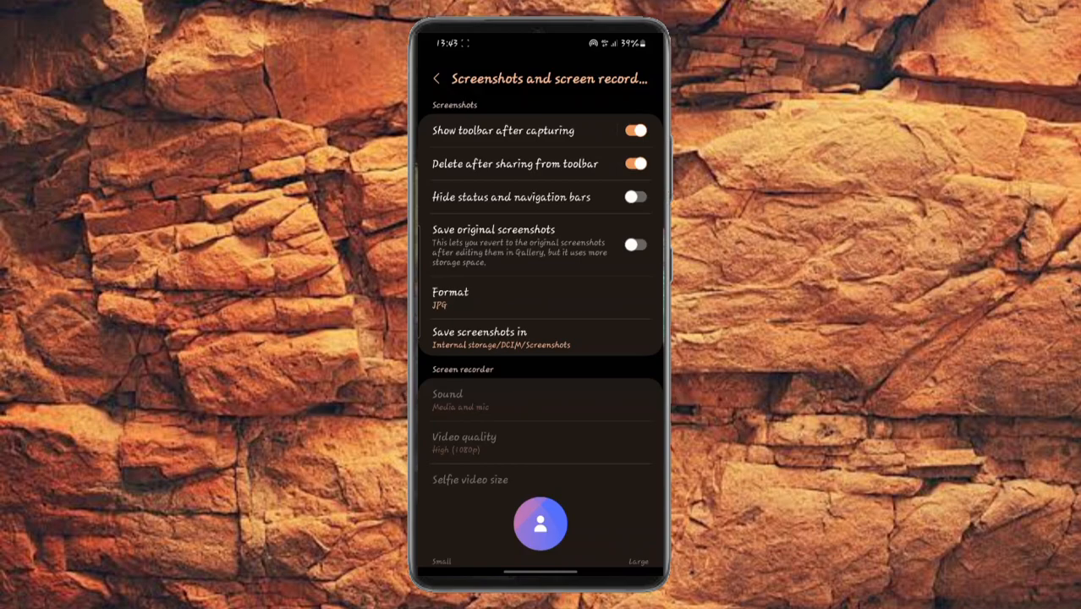
scroll("up", 3)
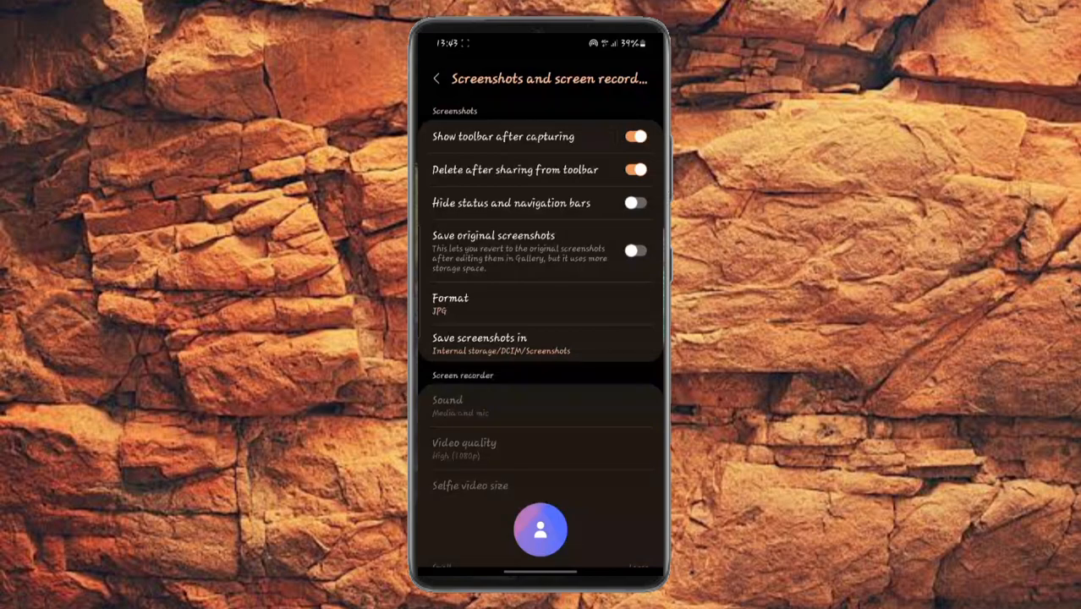
scroll("down", 3)
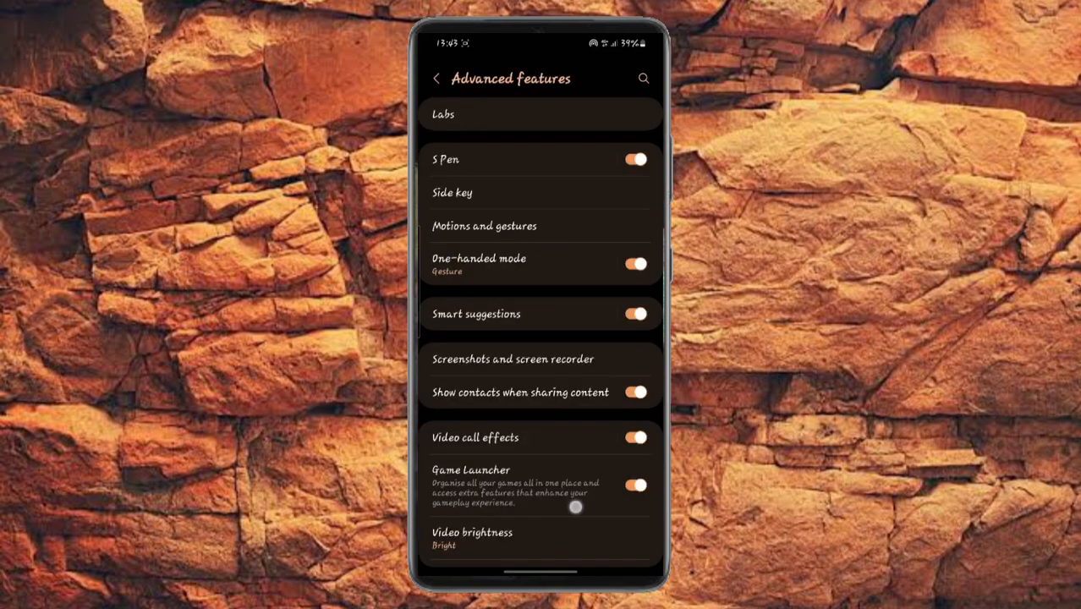
scroll("down", 3)
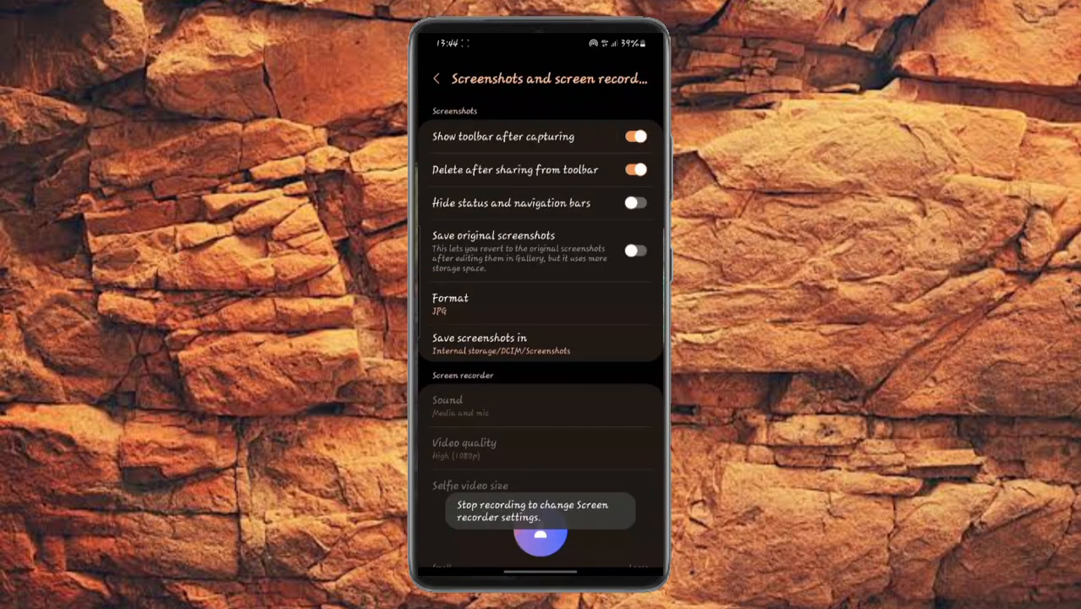
scroll("down", 3)
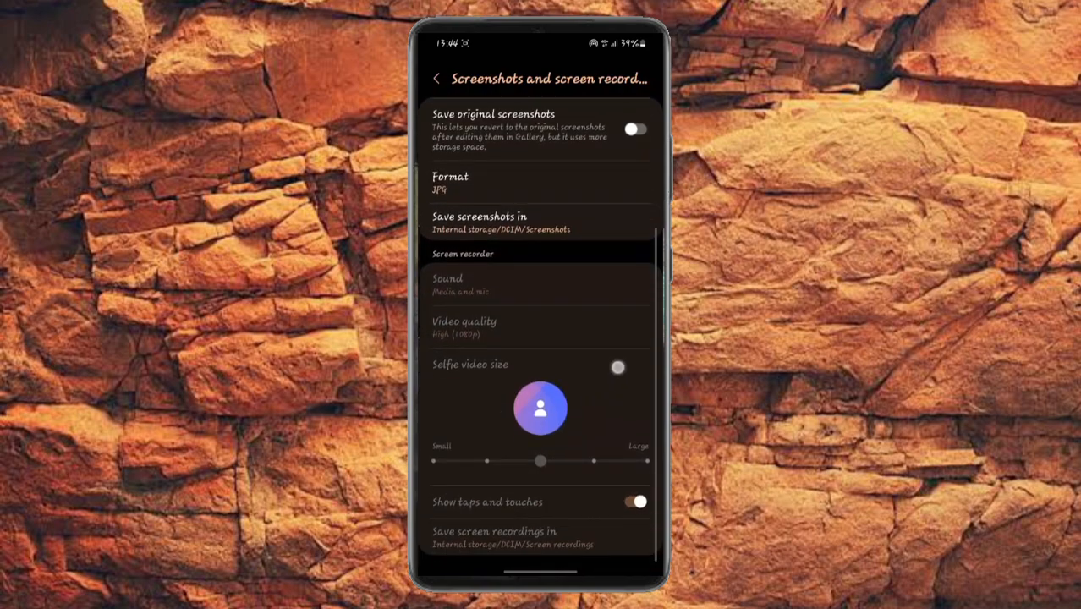